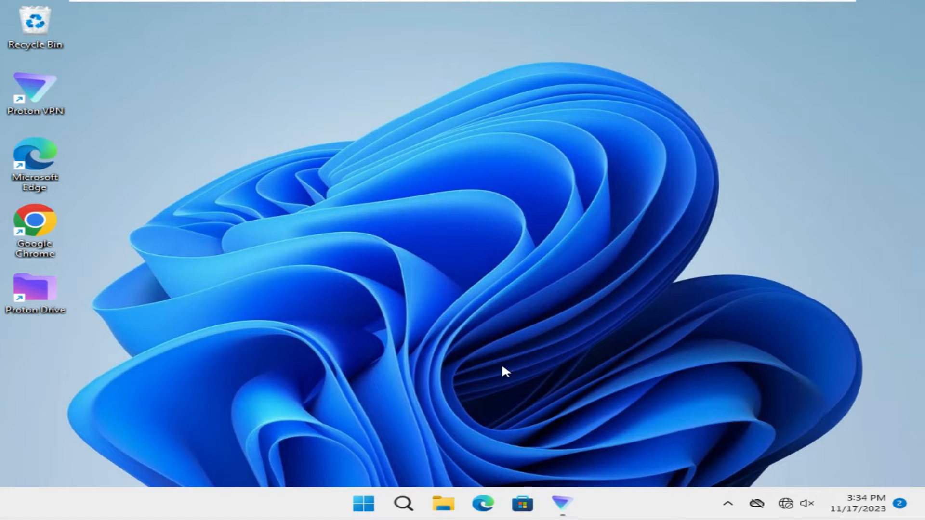
mouse_move(614, 466)
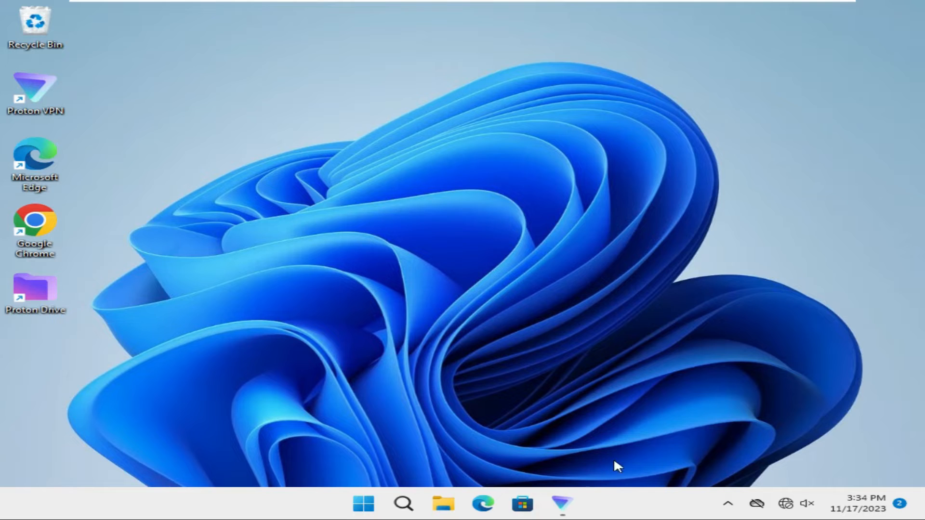
mouse_move(629, 502)
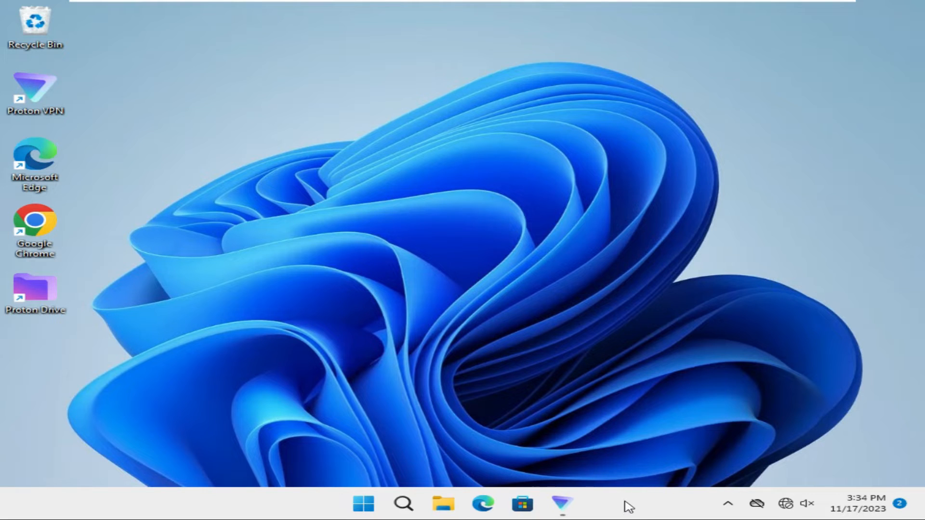
Bring up the taskbar shortcut menu that offers Task Manager.
right_click(629, 515)
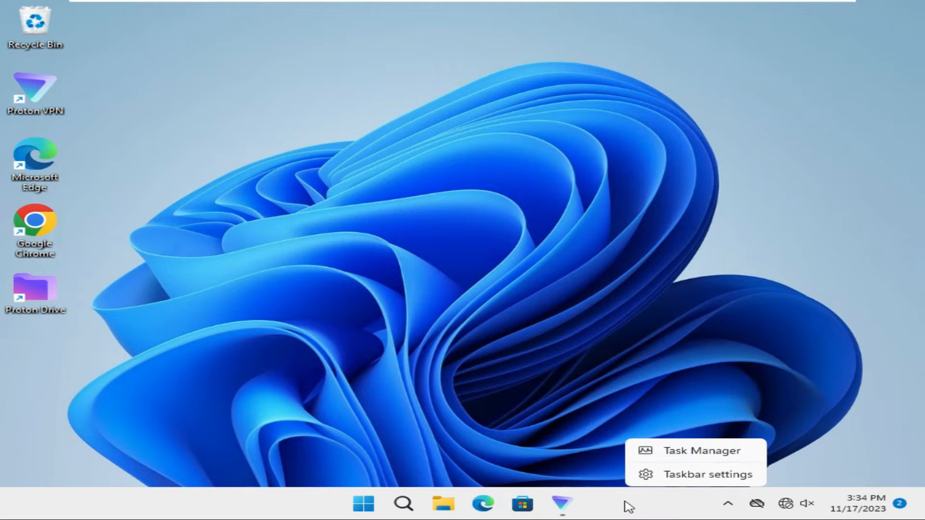
mouse_move(701, 453)
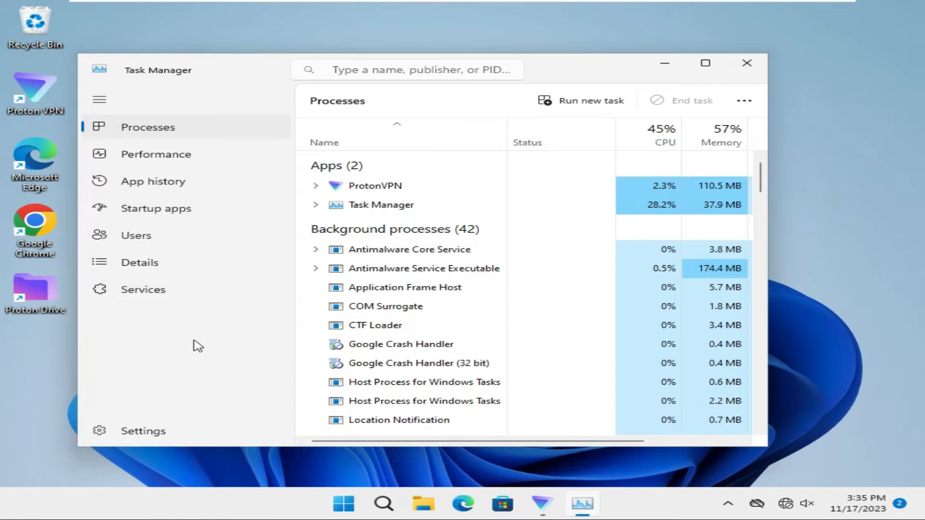
mouse_move(125, 442)
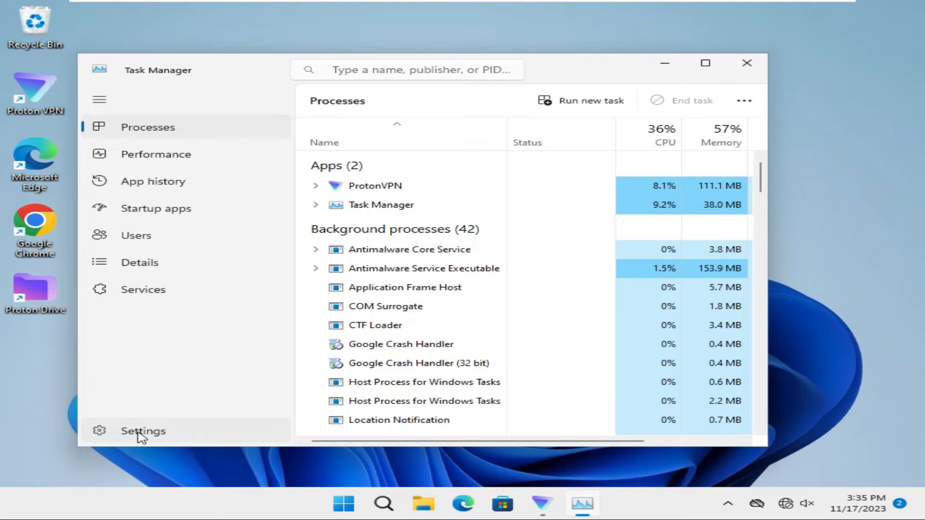
In Task Manager settings choose the Dark app theme, then return to the Processes list.
left_click(143, 430)
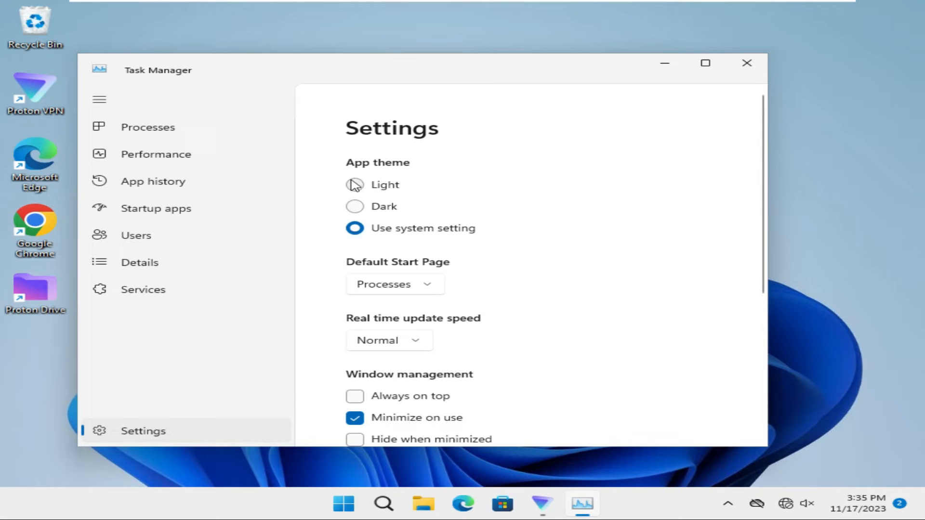
mouse_move(355, 186)
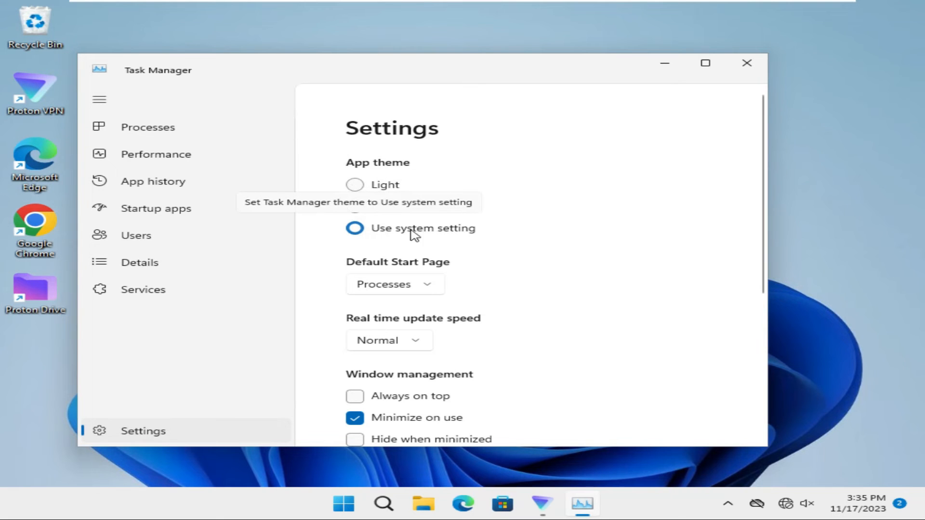
mouse_move(471, 241)
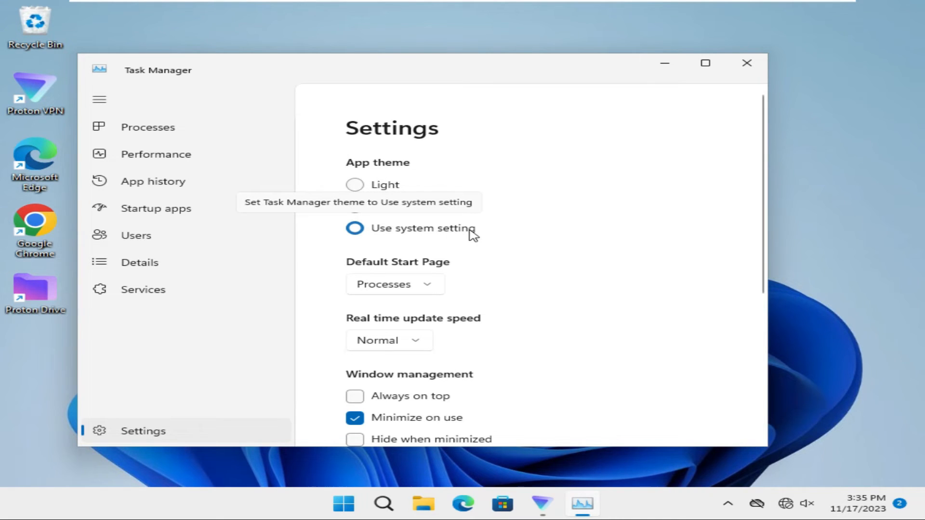
mouse_move(458, 235)
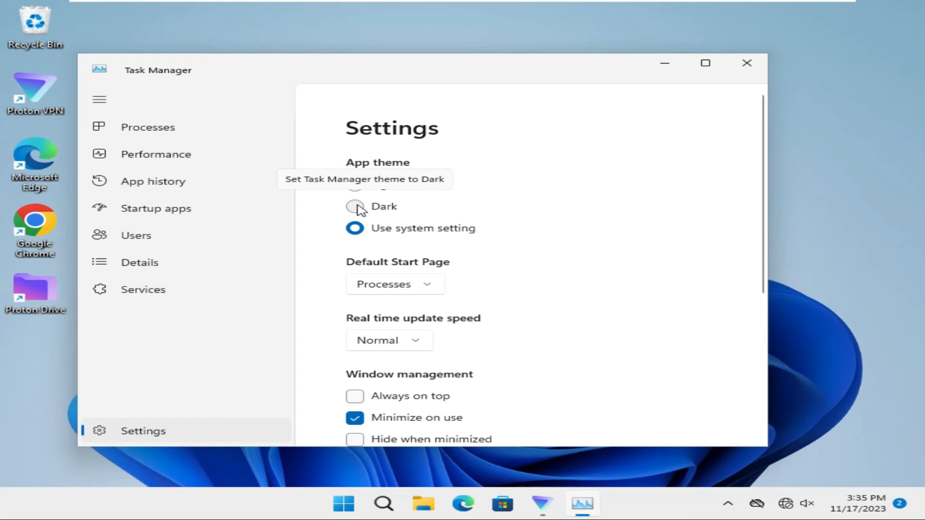
left_click(355, 206)
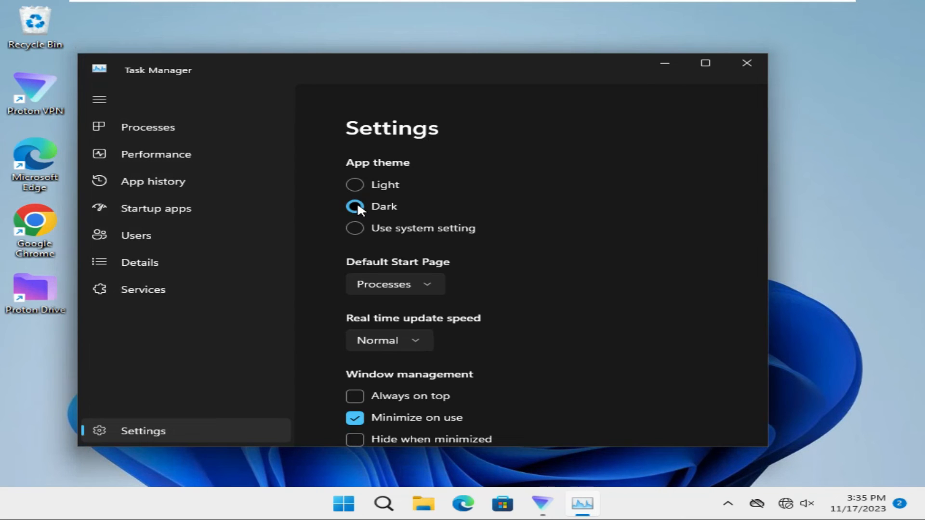
left_click(354, 206)
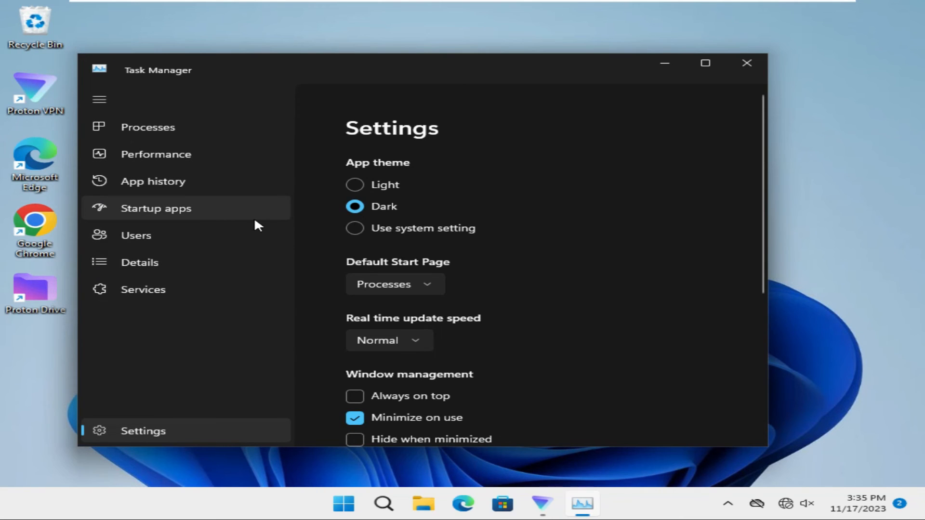
mouse_move(287, 160)
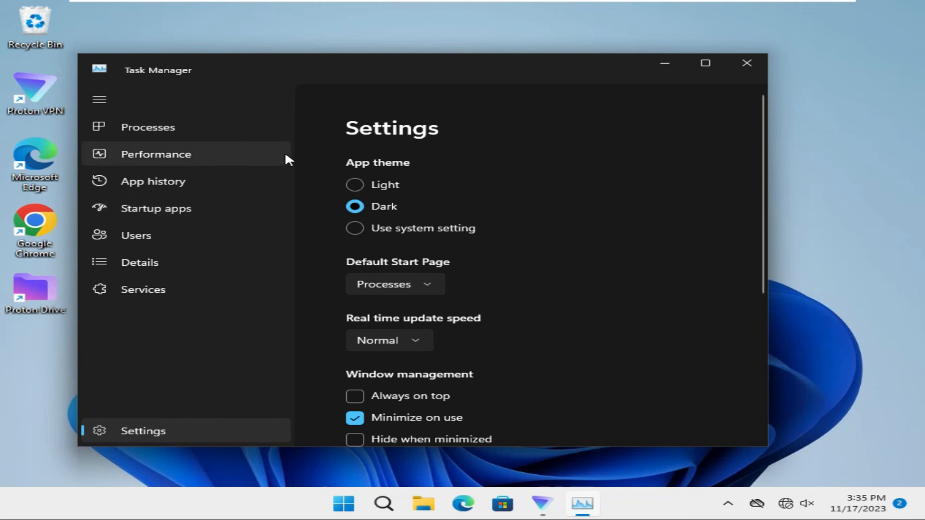
left_click(148, 127)
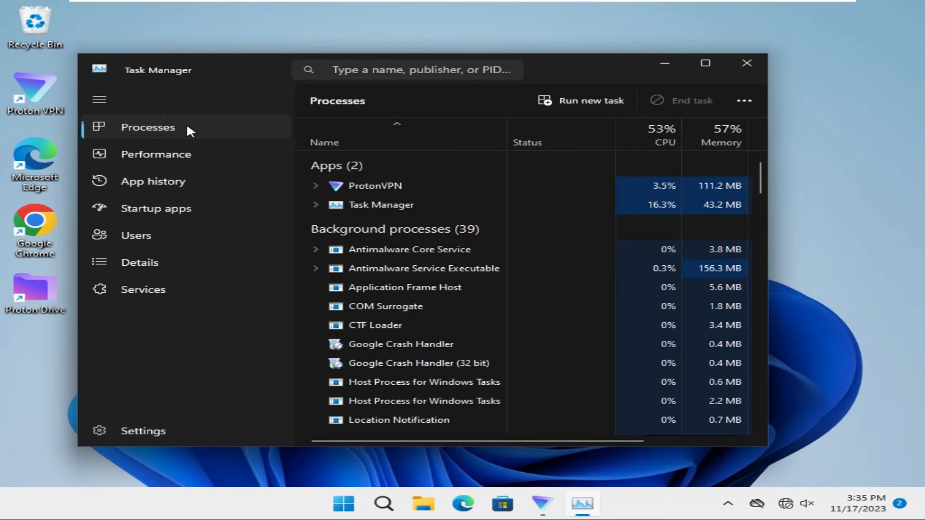